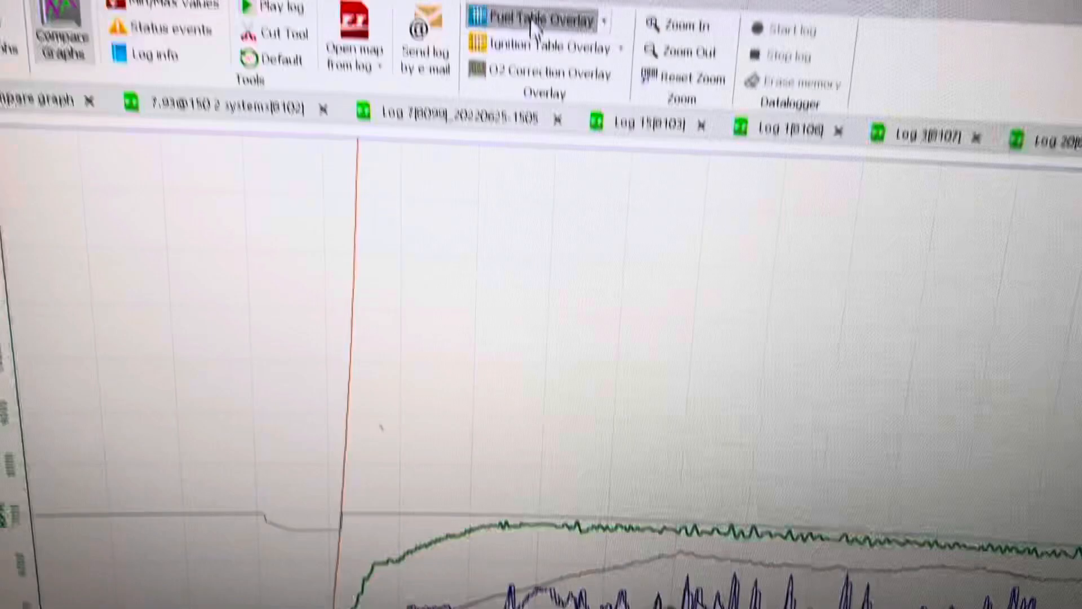
- Open the log's Fuel Table Overlay to show the Overlay - Injection window
click(541, 19)
text(1.6)
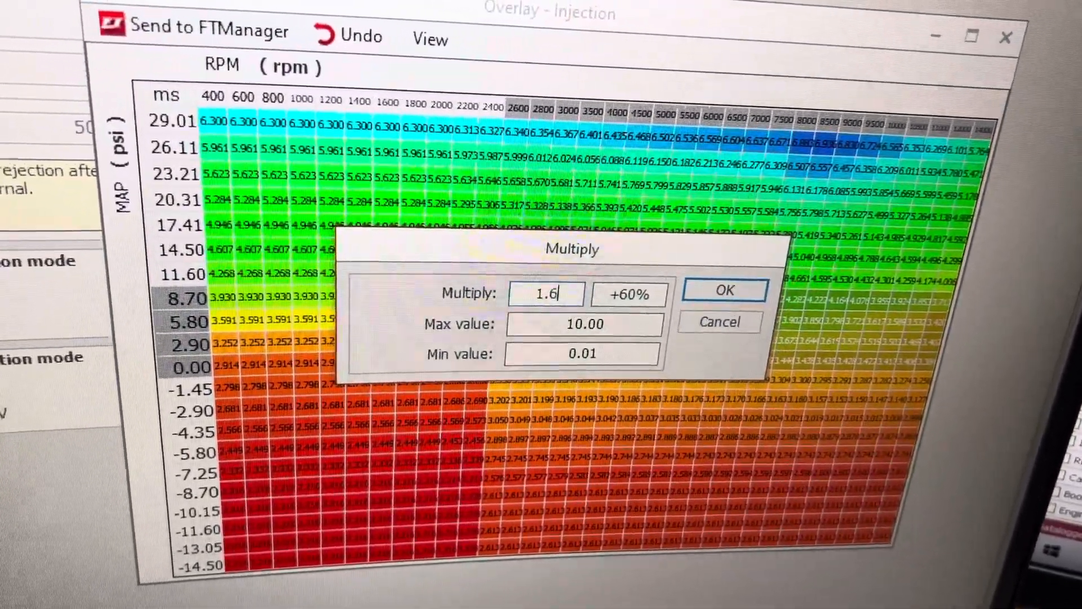
- Multiply the lean high-RPM cells (2.90–11.60 psi) by 1.6 for +60%
click(724, 290)
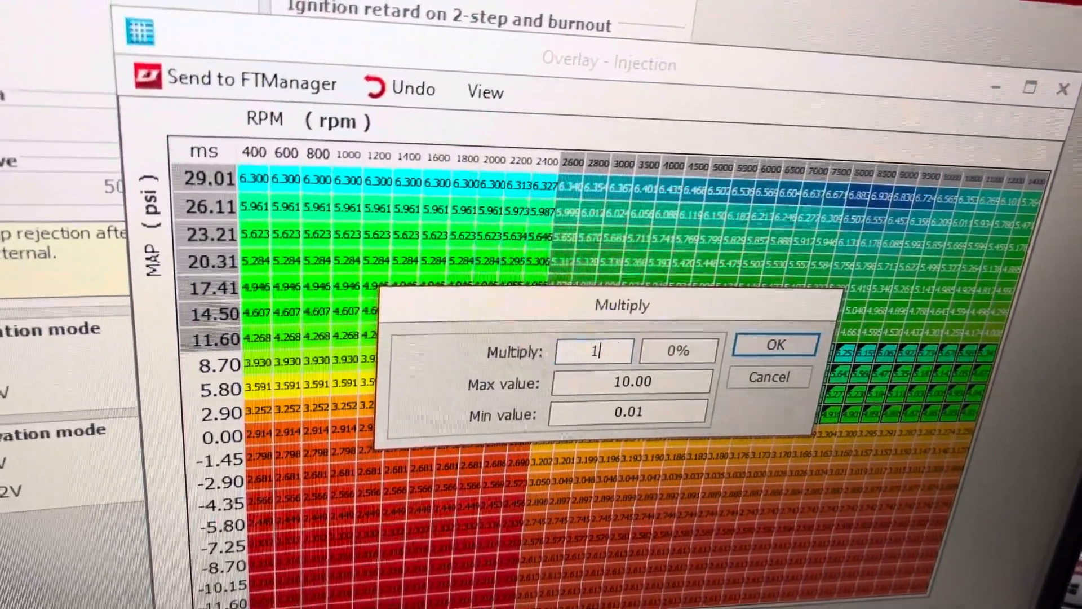
- Multiply the 400–2400 rpm upper MAP row cells by 1.6
text(.6)
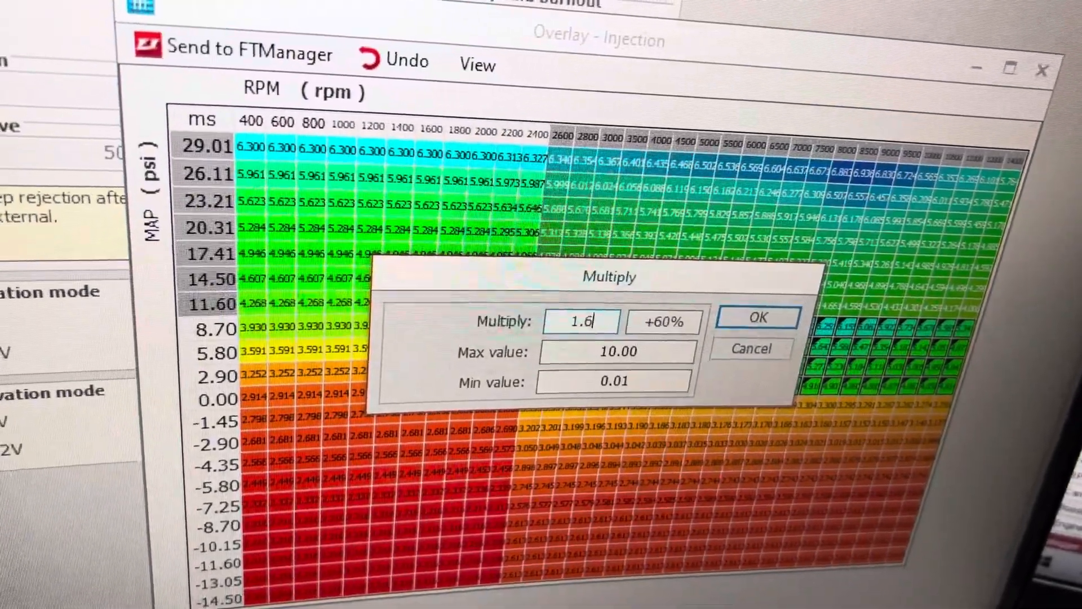
click(757, 317)
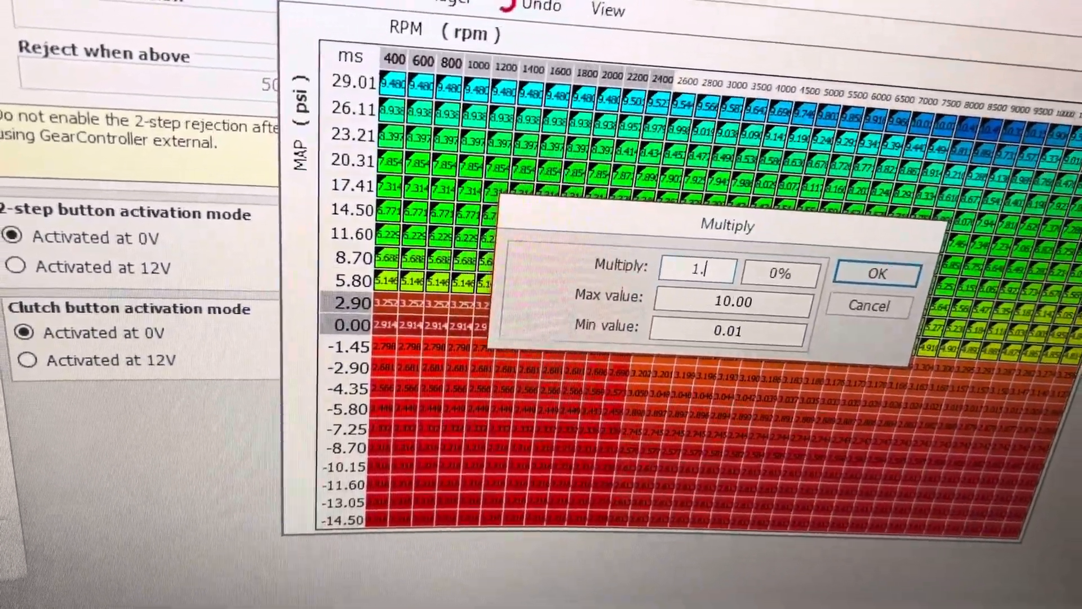
- Multiply the 2.90 and 0.00 psi rows by 1.6
click(874, 273)
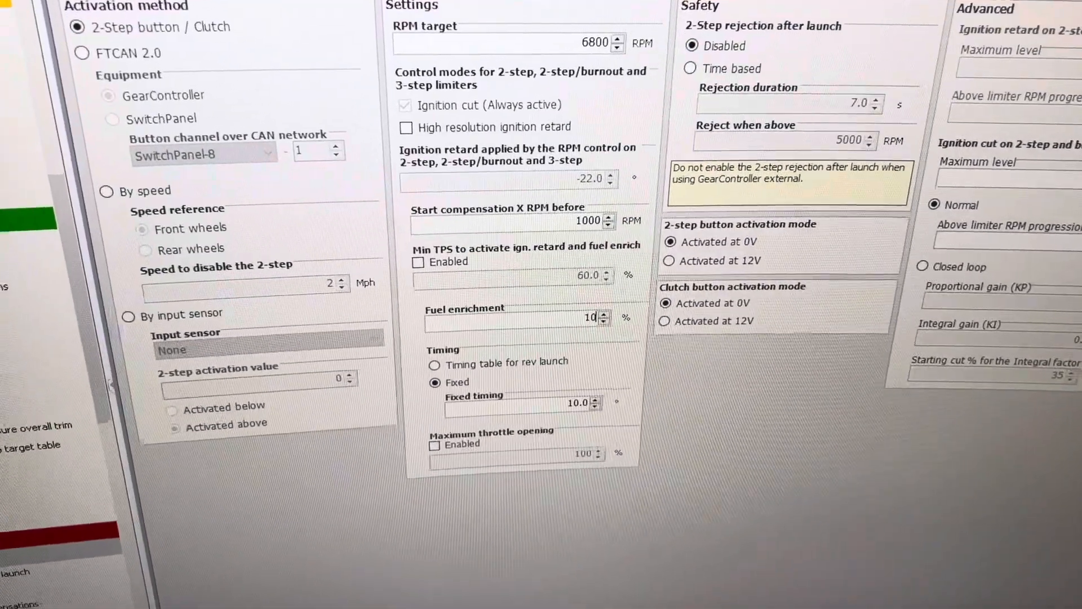
- Scroll the 2-step settings to reach the 10% fuel enrichment field
scroll(down, 3)
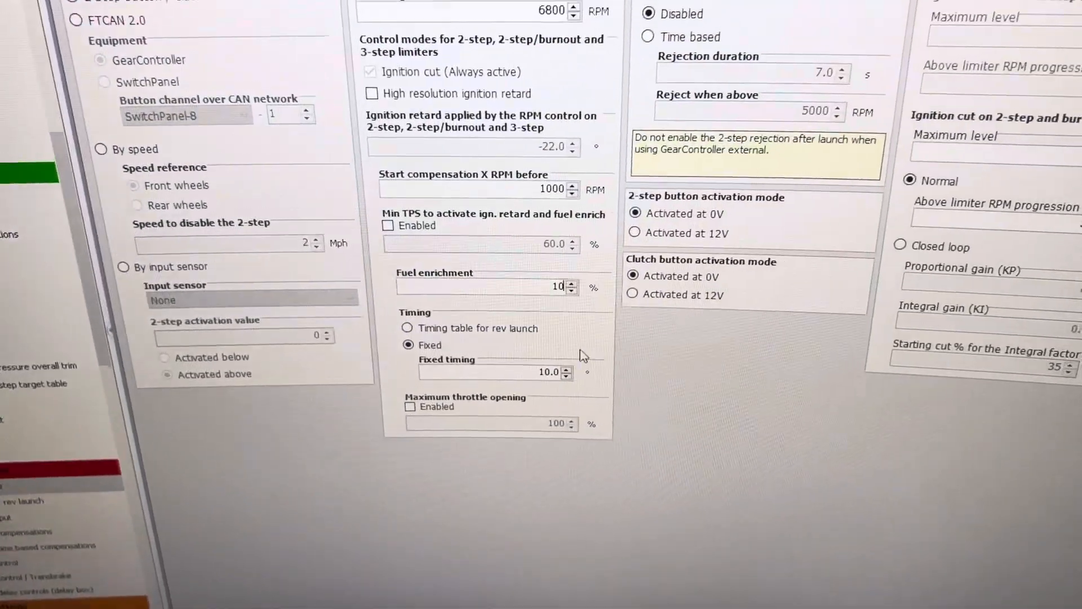